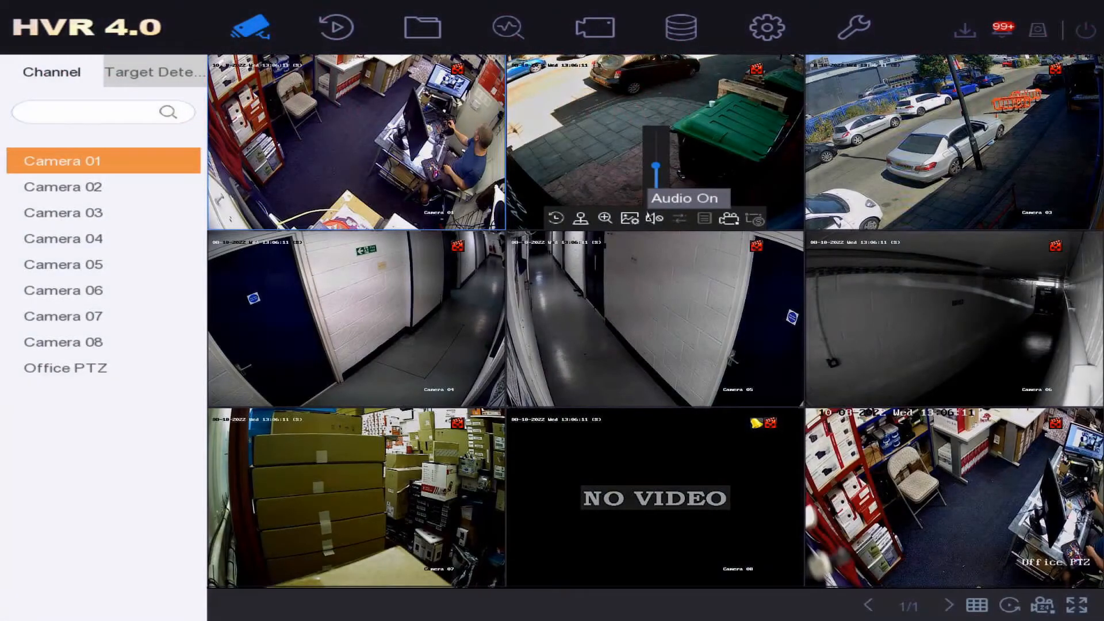
Show the Maintenance > System Info > Device page with the DVR's model, serial number and firmware version.
click(654, 217)
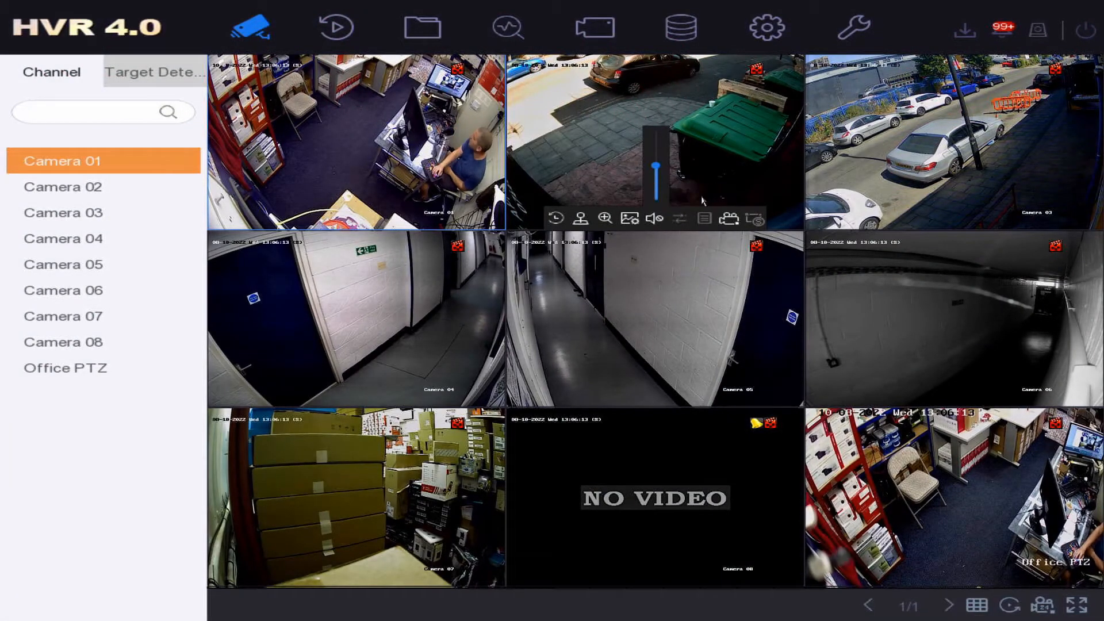
mouse_move(662, 173)
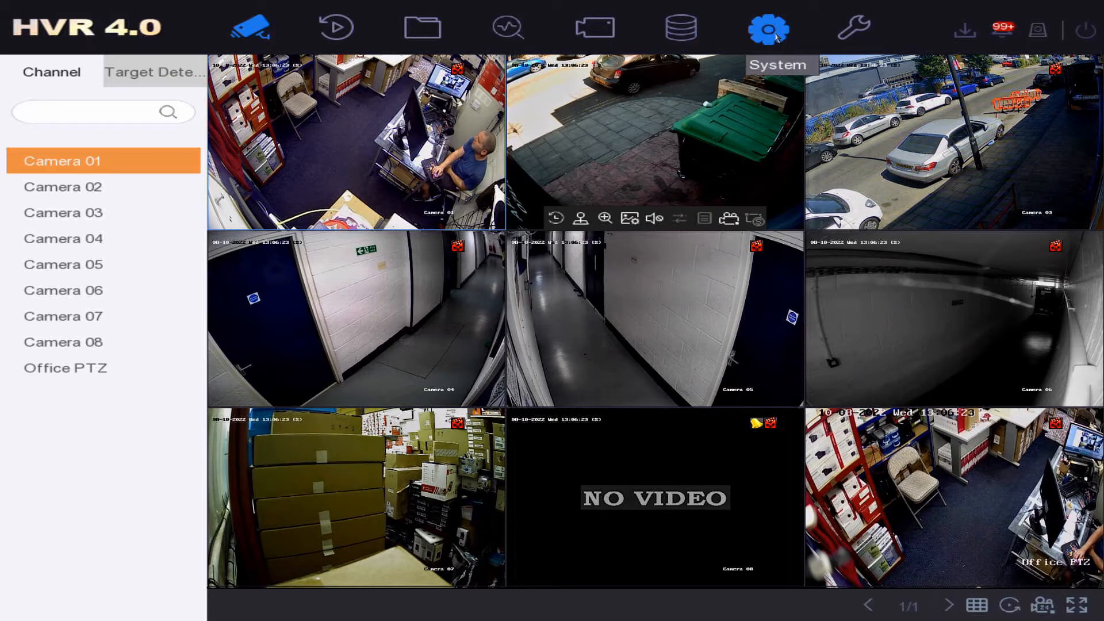
click(768, 27)
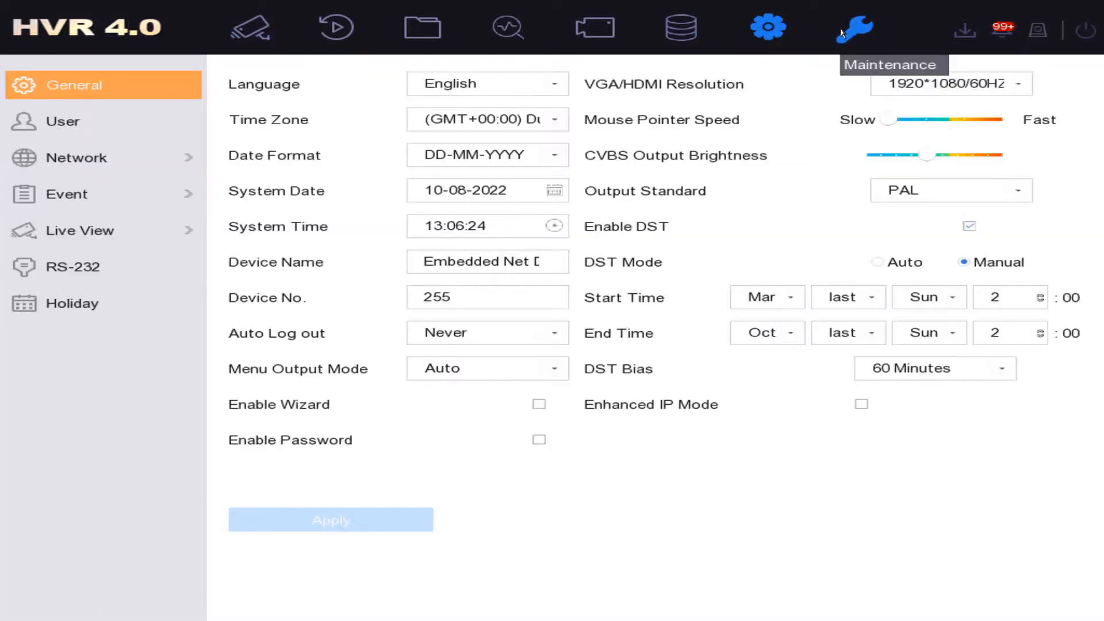
click(854, 27)
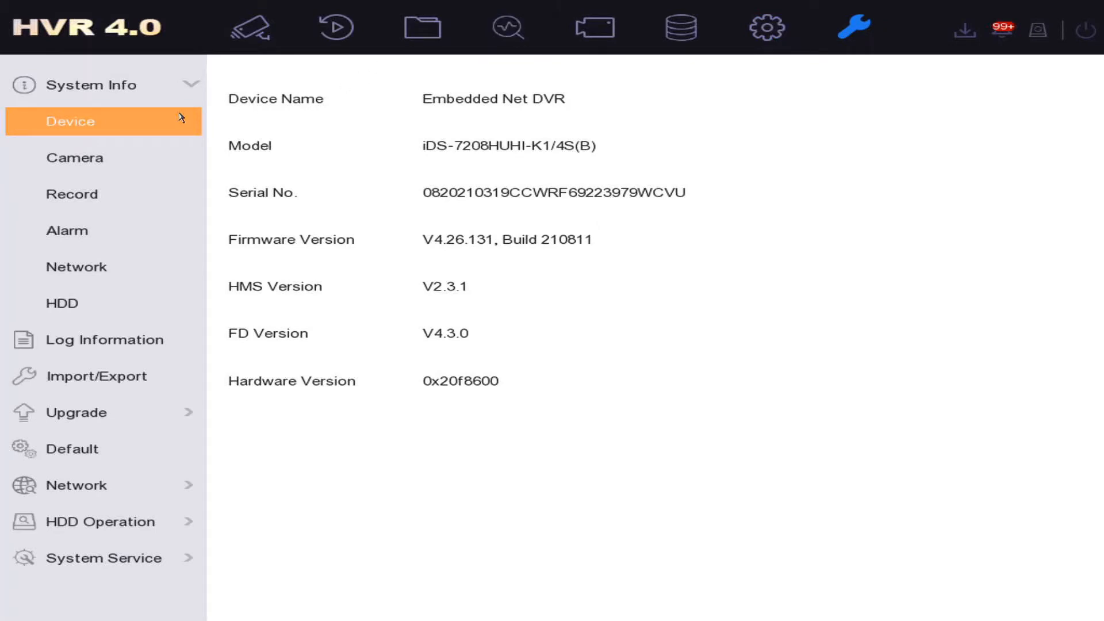
click(92, 84)
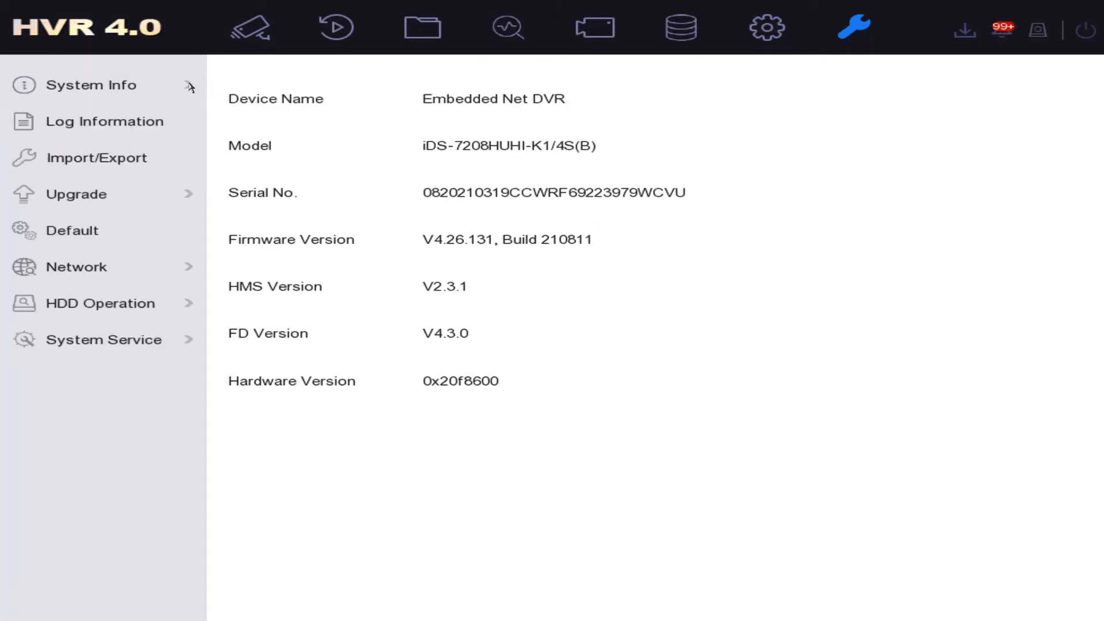
click(92, 84)
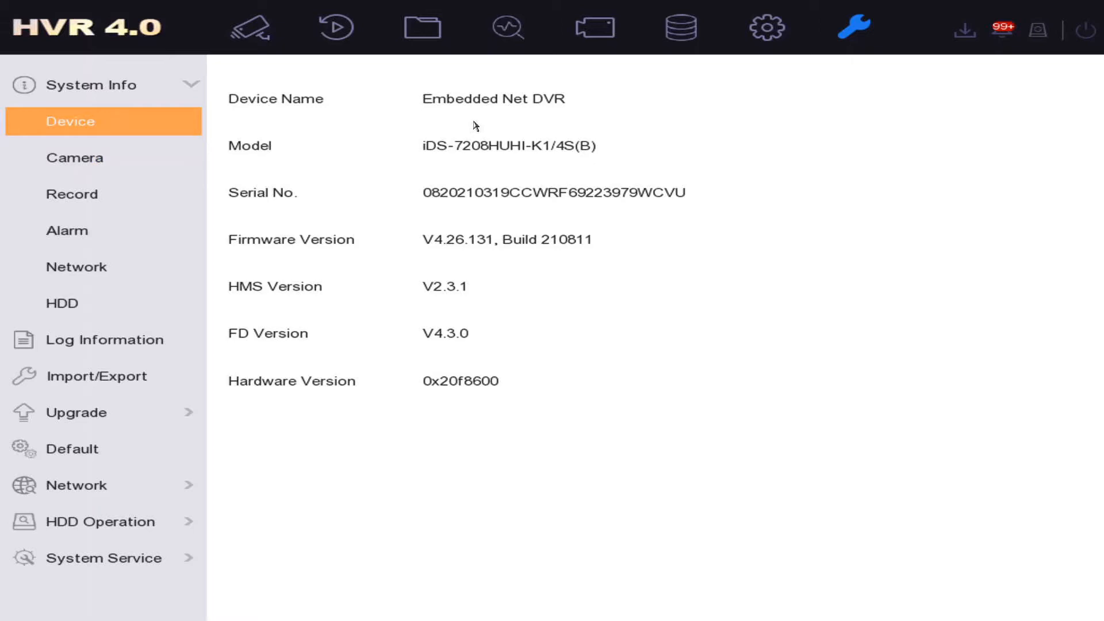
mouse_move(336, 144)
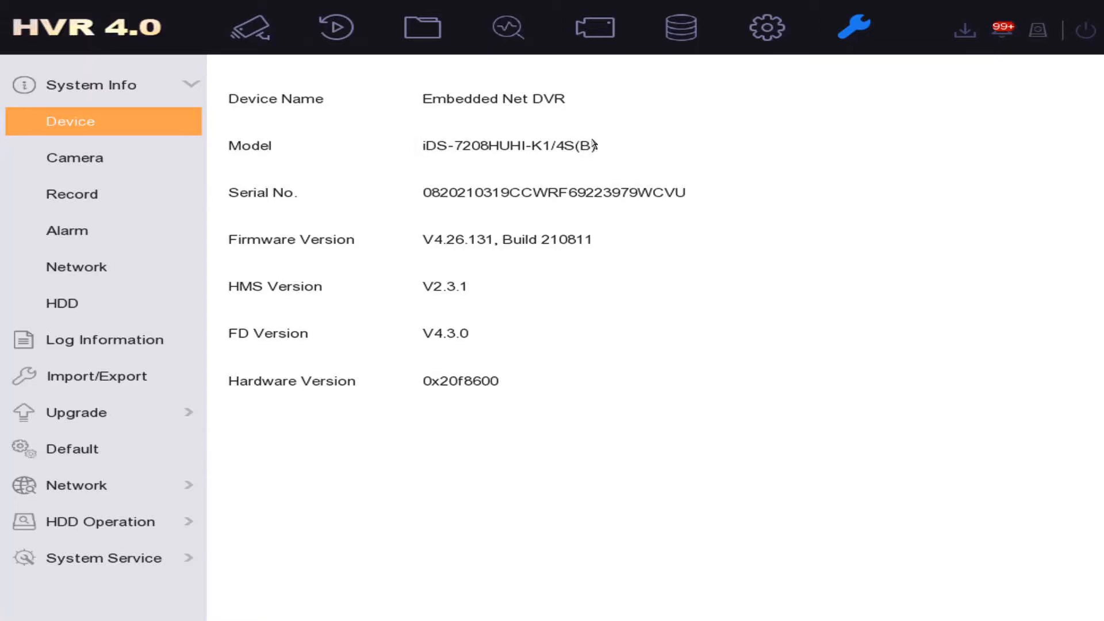
mouse_move(580, 156)
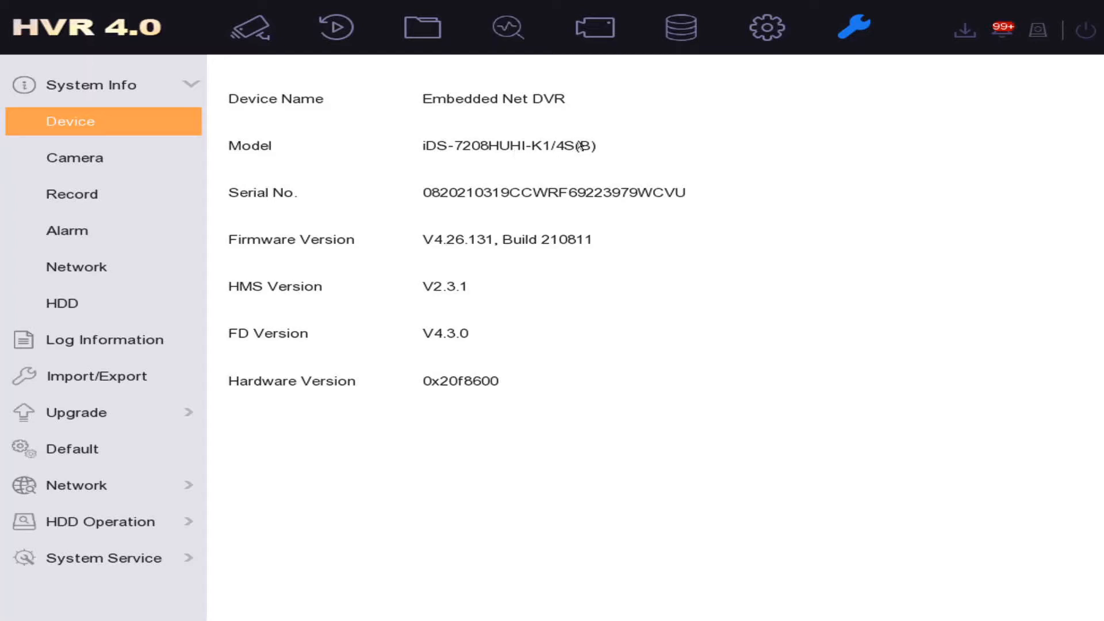
mouse_move(576, 155)
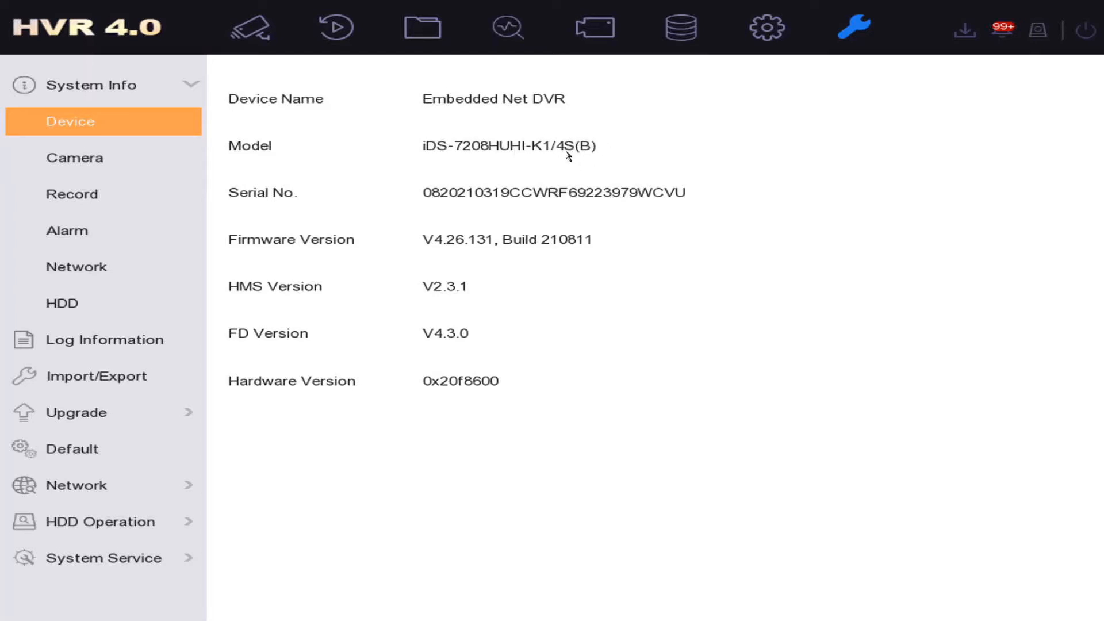
mouse_move(400, 168)
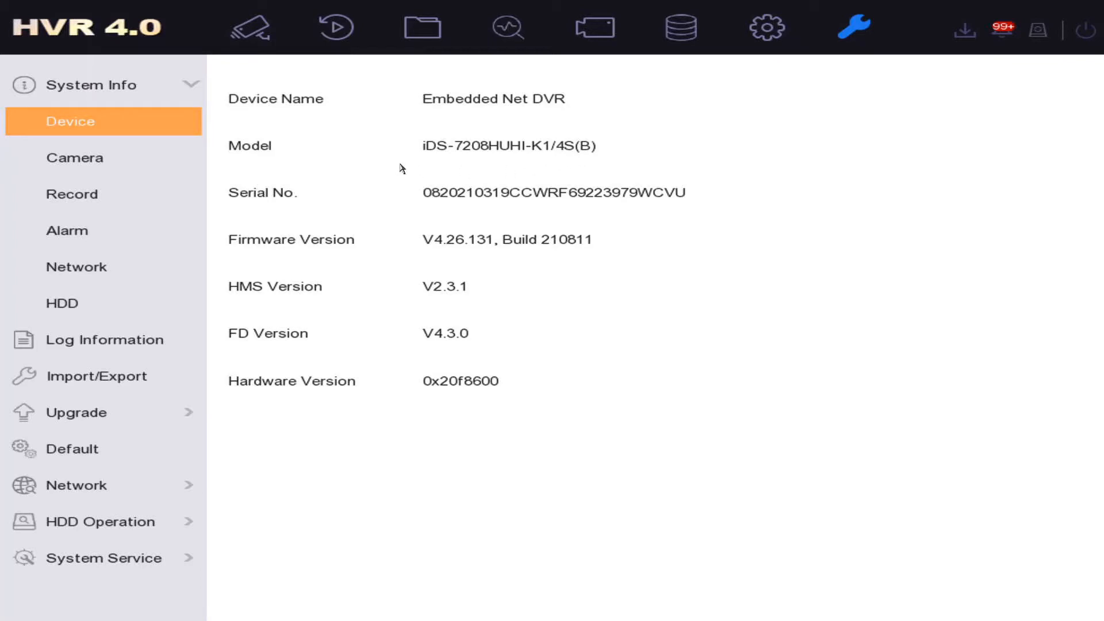
mouse_move(418, 158)
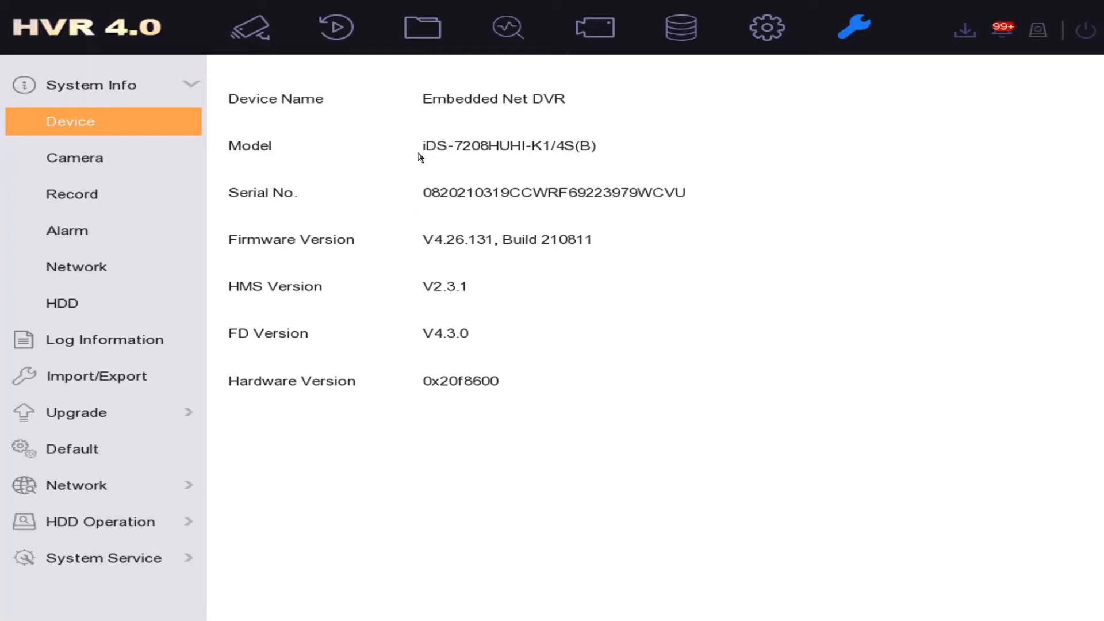
mouse_move(422, 148)
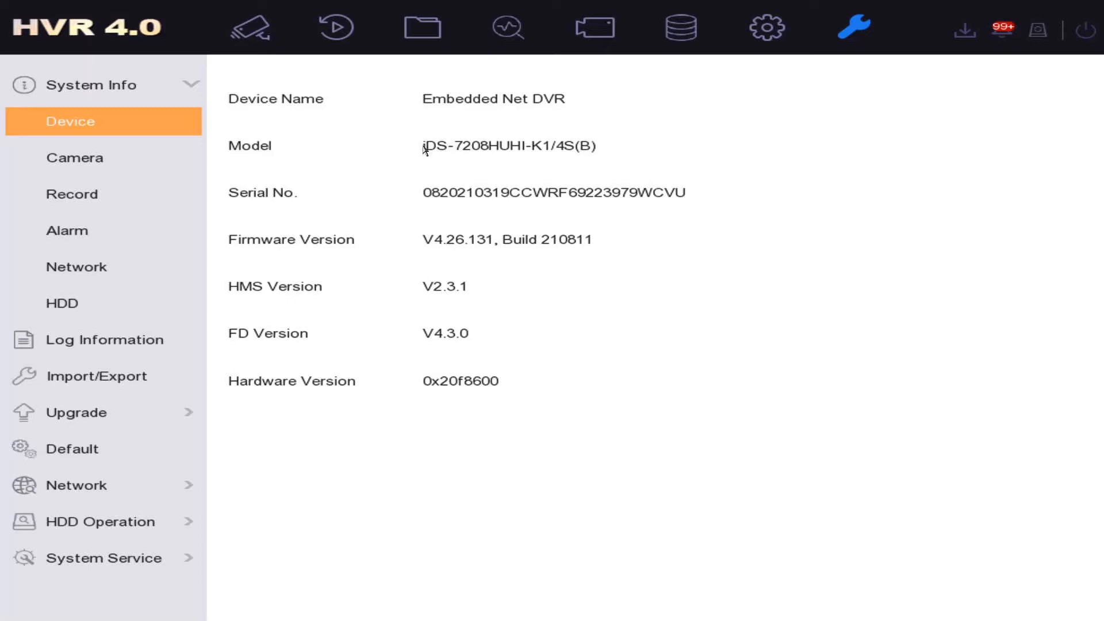
mouse_move(413, 207)
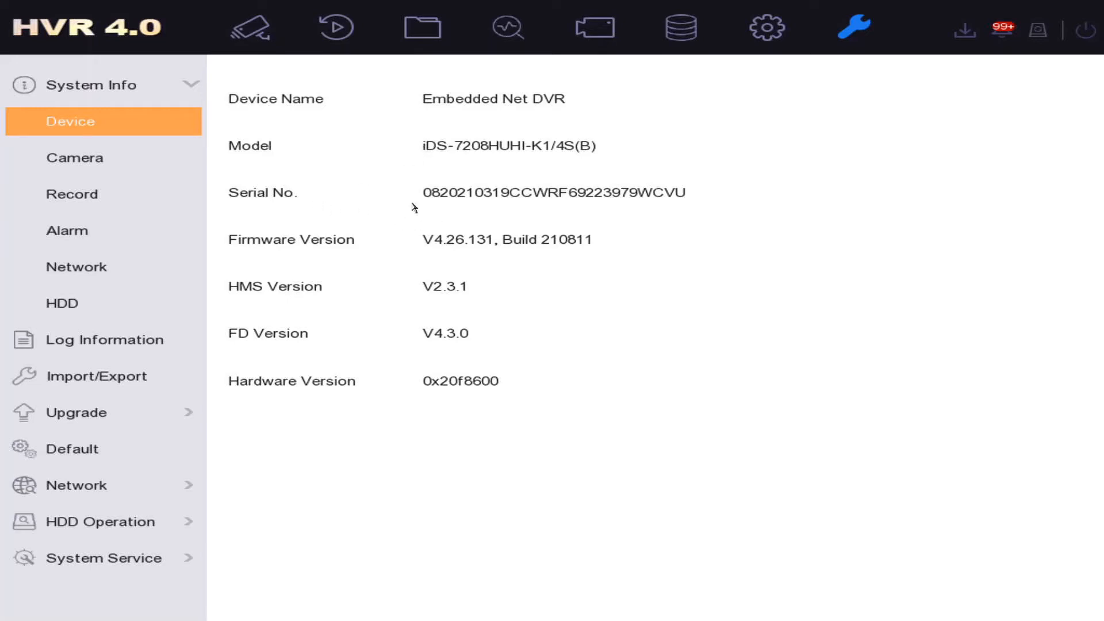
mouse_move(683, 192)
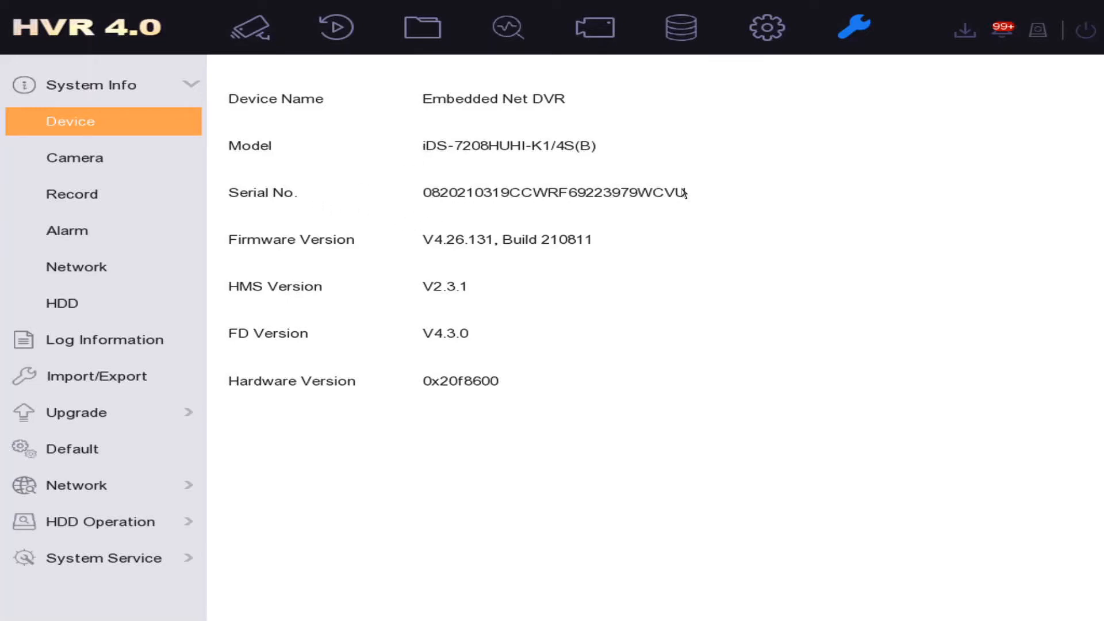
mouse_move(460, 219)
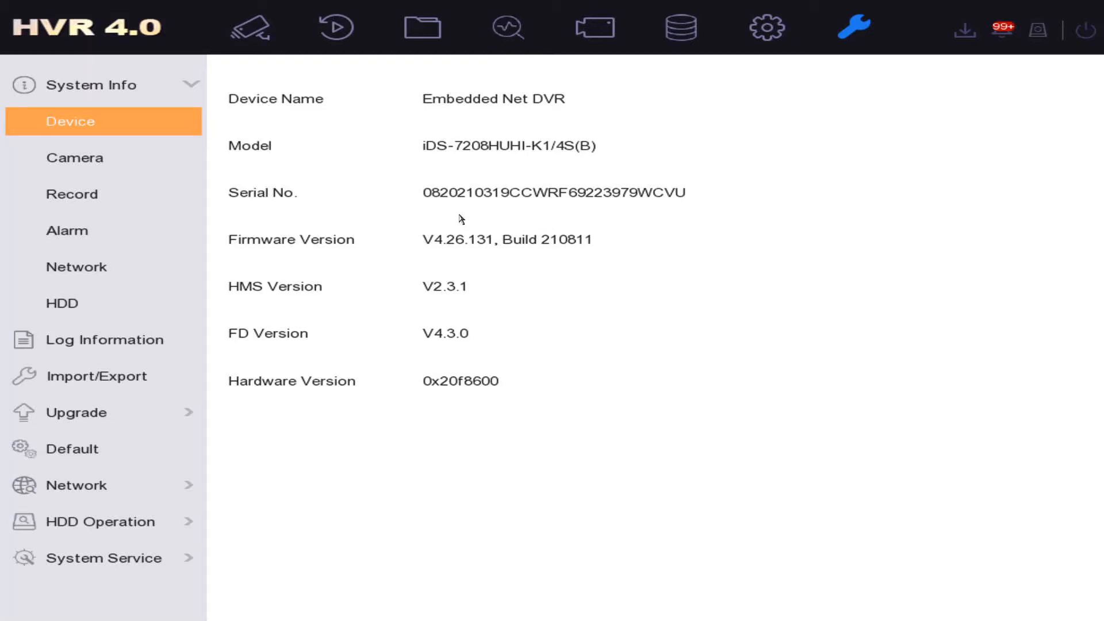
mouse_move(591, 215)
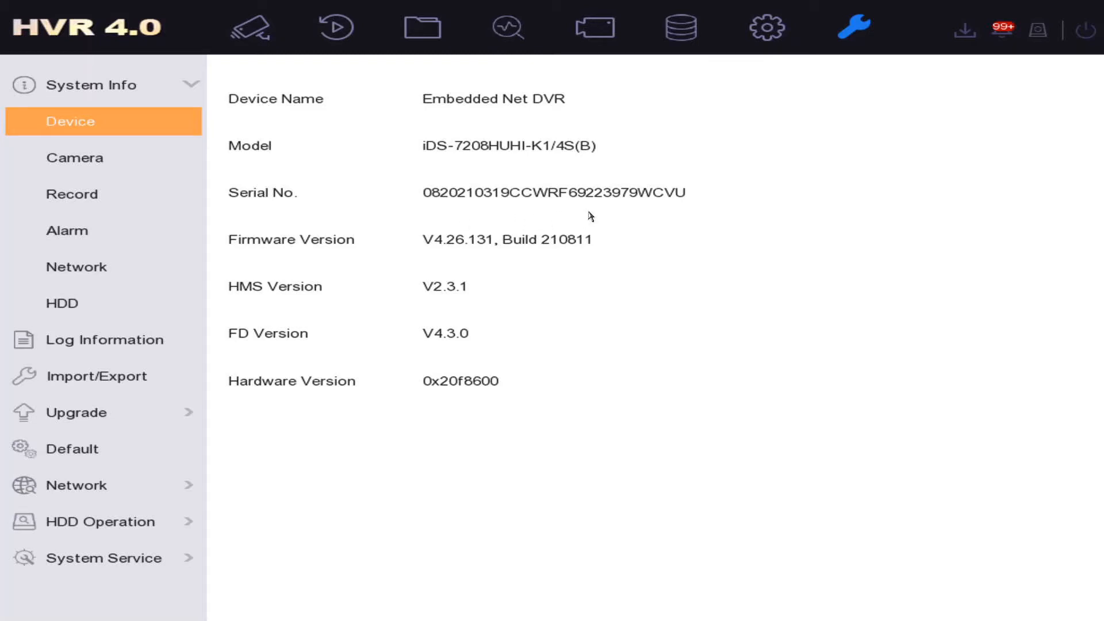
mouse_move(562, 200)
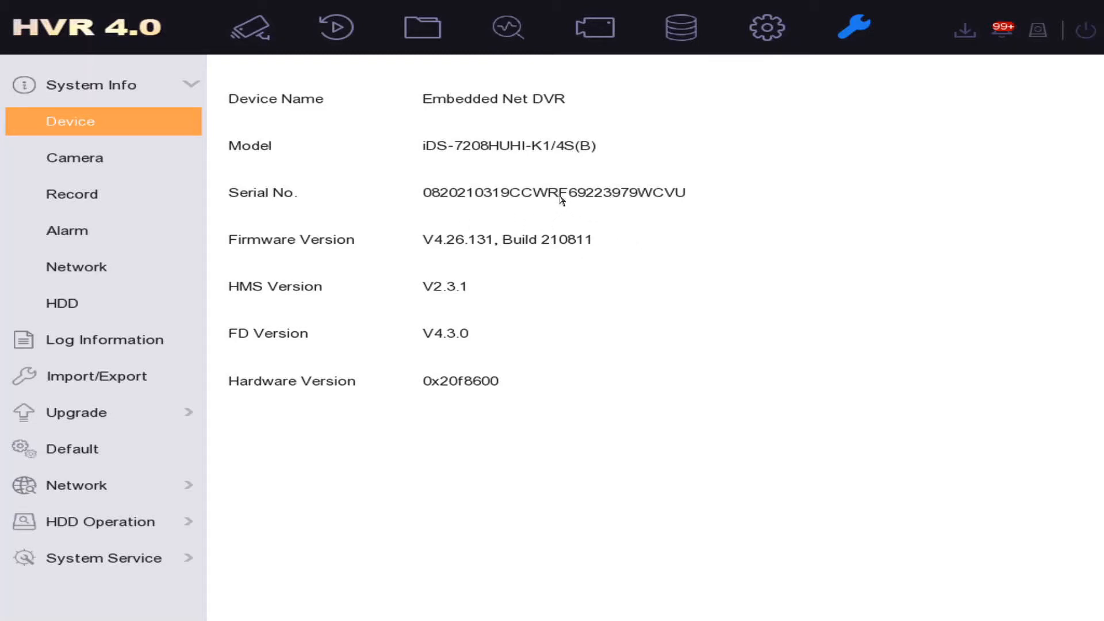
mouse_move(590, 202)
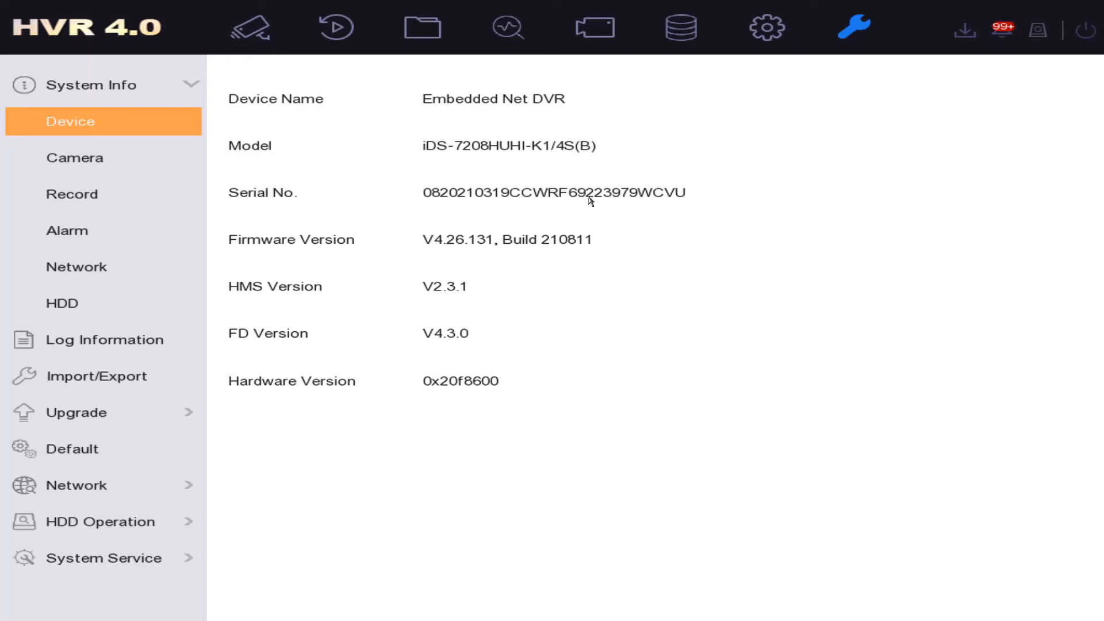
mouse_move(620, 203)
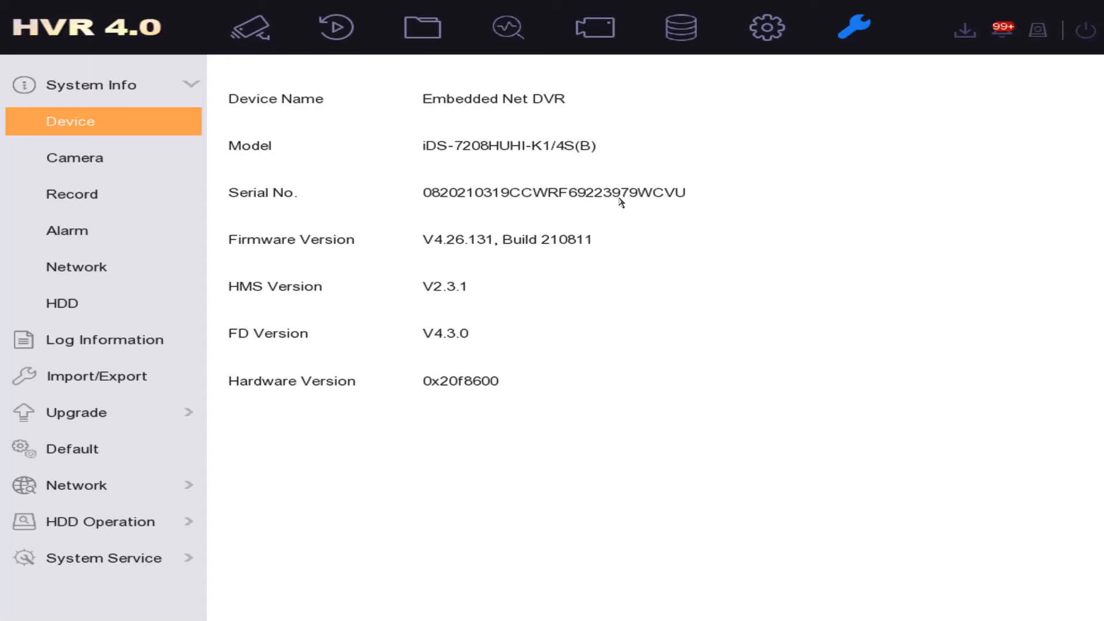
mouse_move(564, 195)
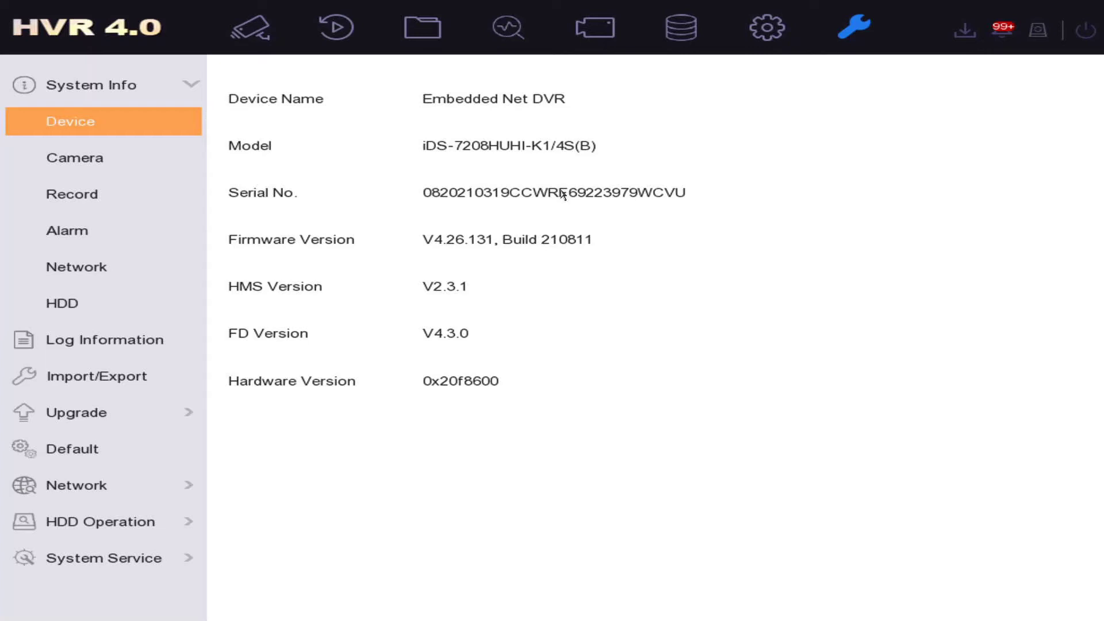
mouse_move(574, 212)
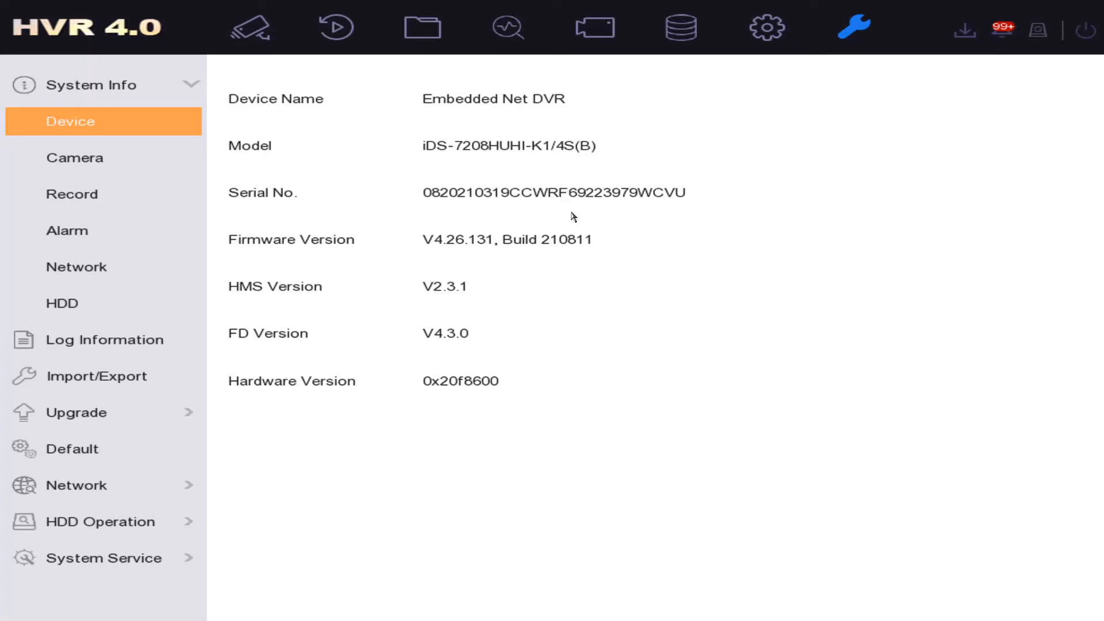
mouse_move(284, 273)
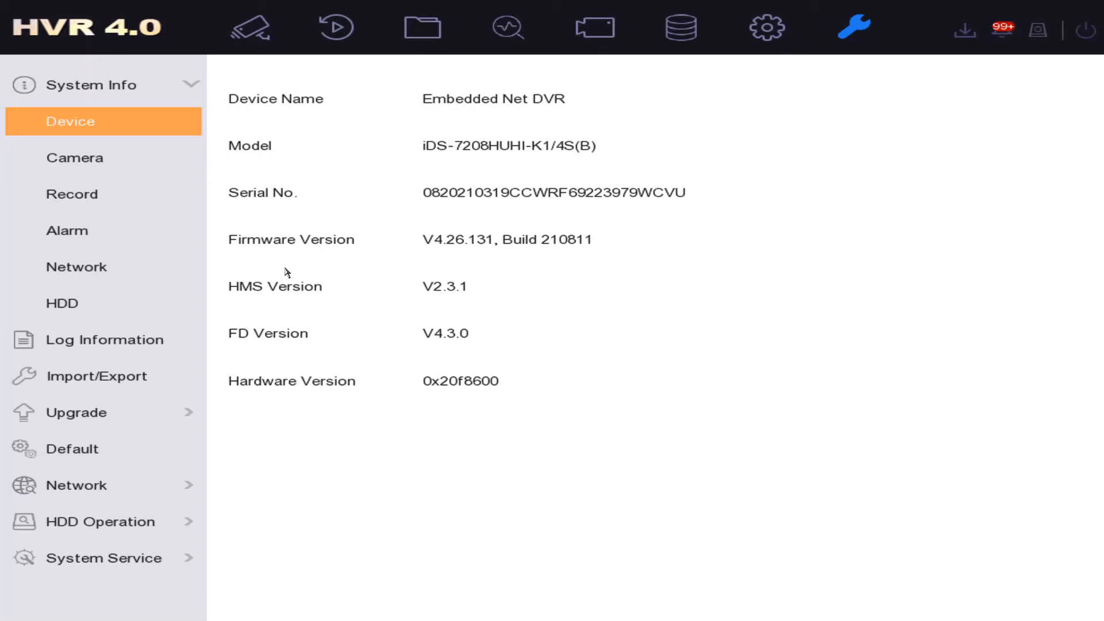
mouse_move(355, 193)
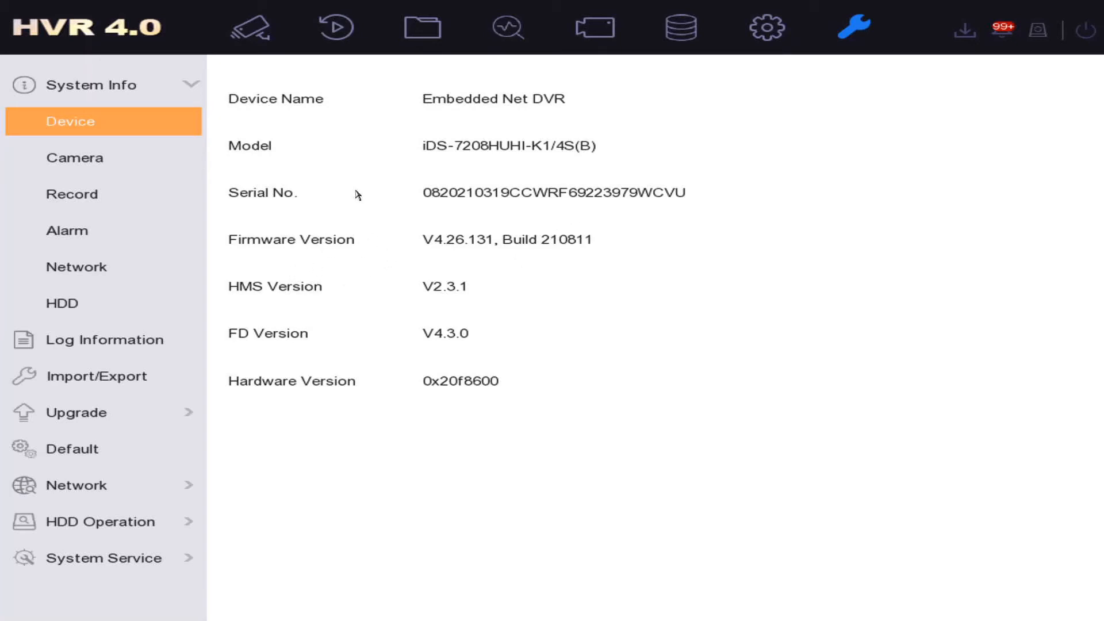